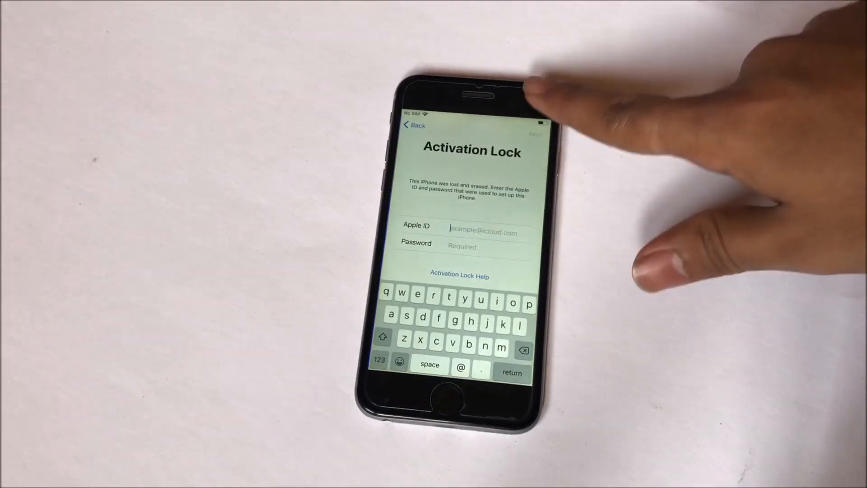
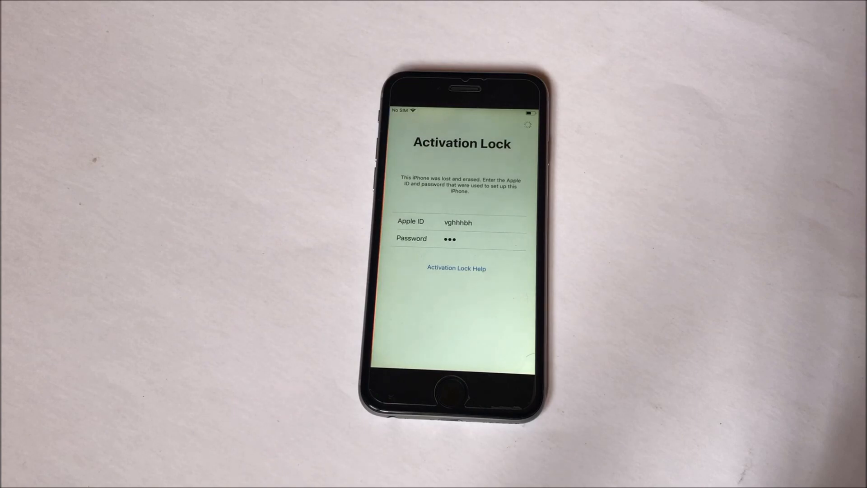
left_click(524, 125)
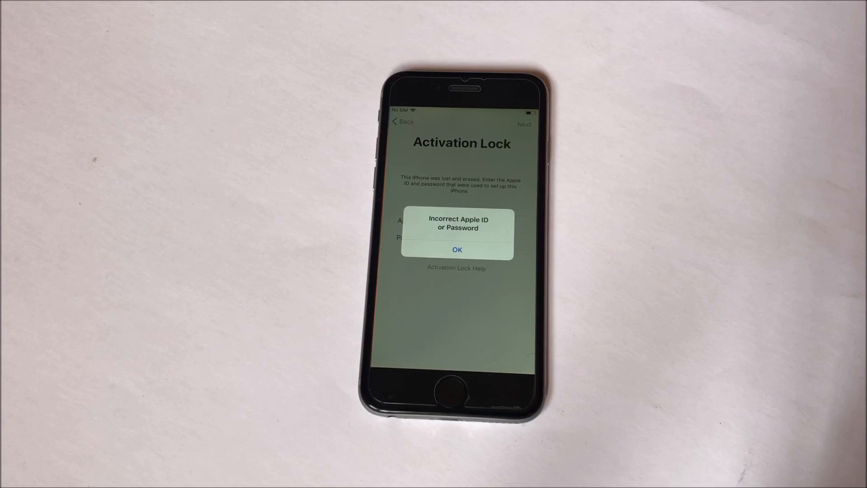
left_click(457, 249)
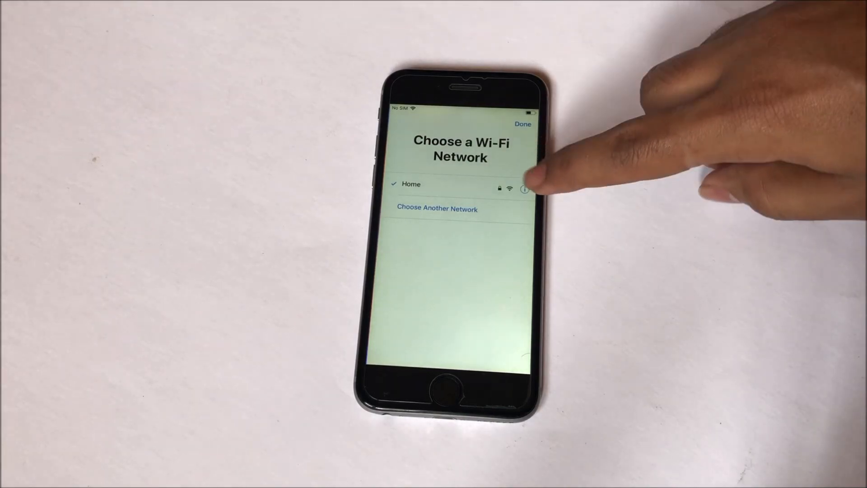
Set the Home network's DNS to Manual, replacing 192.168.2.1 with the bypass server, and save
left_click(524, 188)
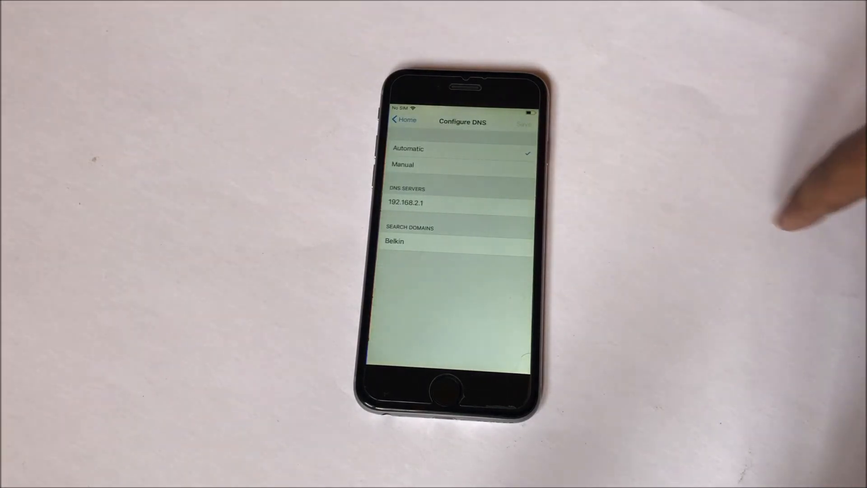
left_click(402, 164)
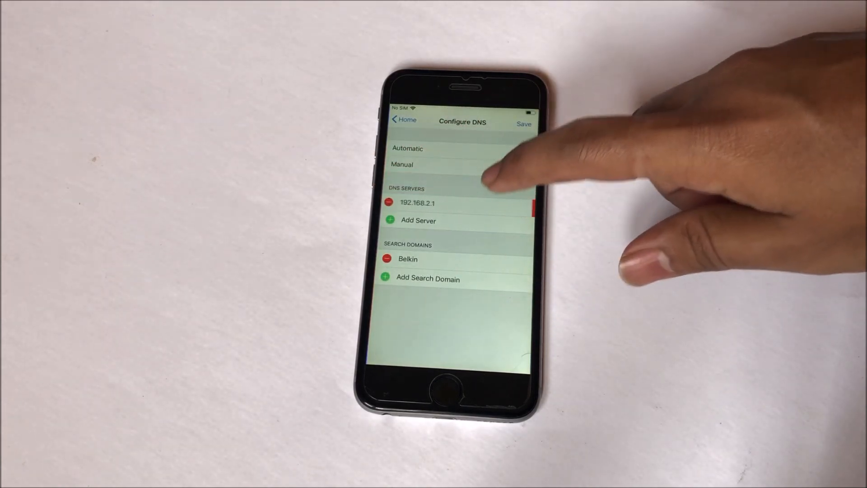
left_click(388, 202)
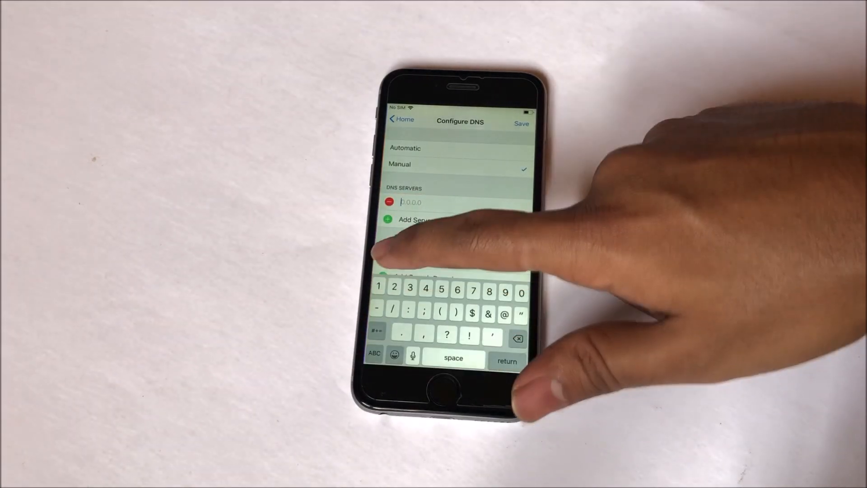
type("10")
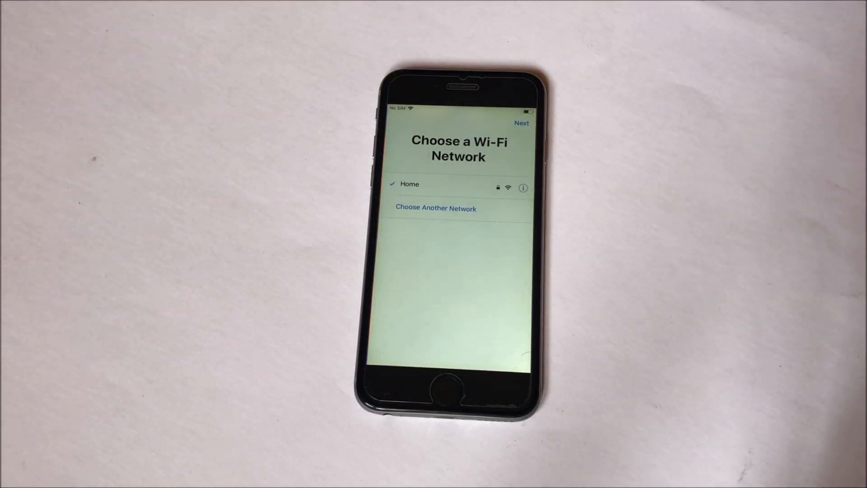
Continue past the Wi-Fi step on the Home network until Unable to Activate appears
left_click(521, 123)
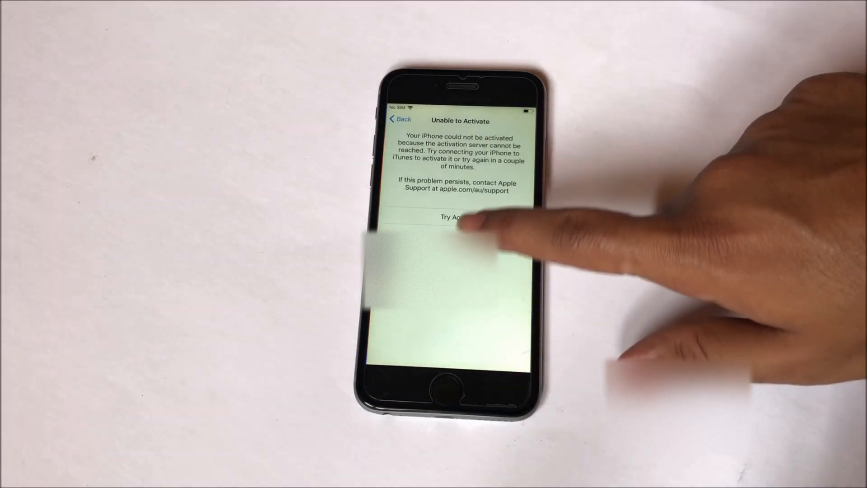
Retry activation, then choose Start Over to return to the Hola welcome screen
left_click(455, 216)
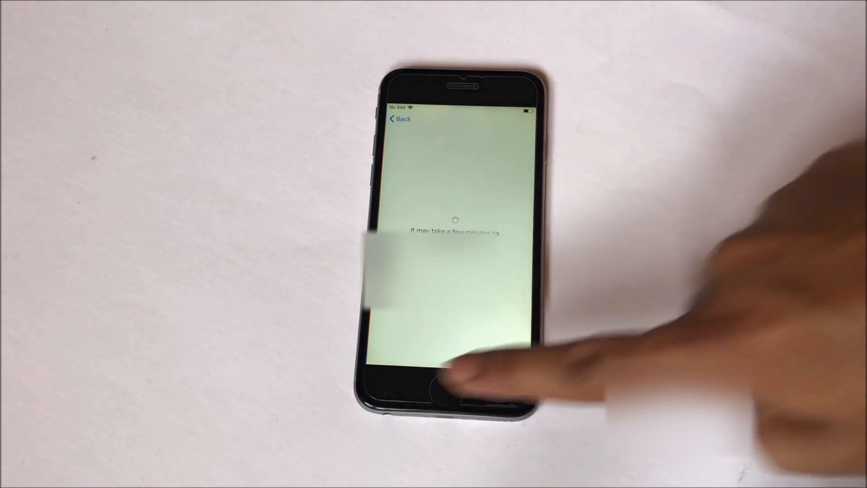
left_click(453, 375)
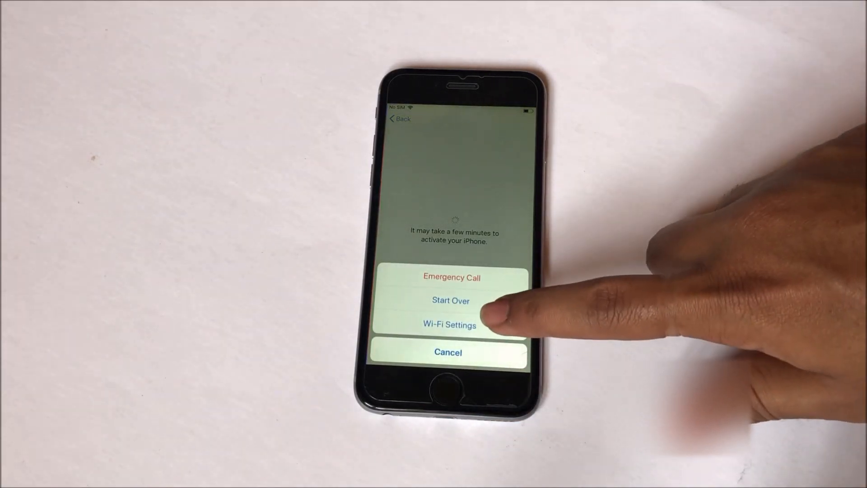
left_click(449, 324)
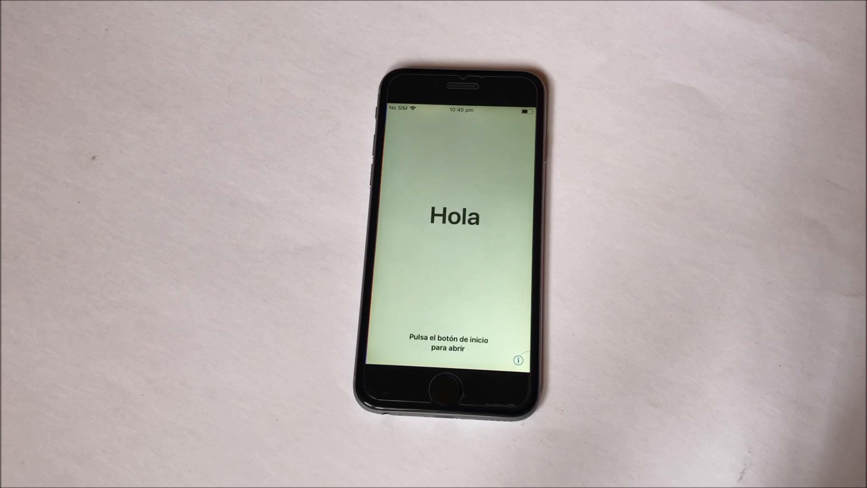
Select English and a country from the list to reach the Quick Start screen
left_click(442, 383)
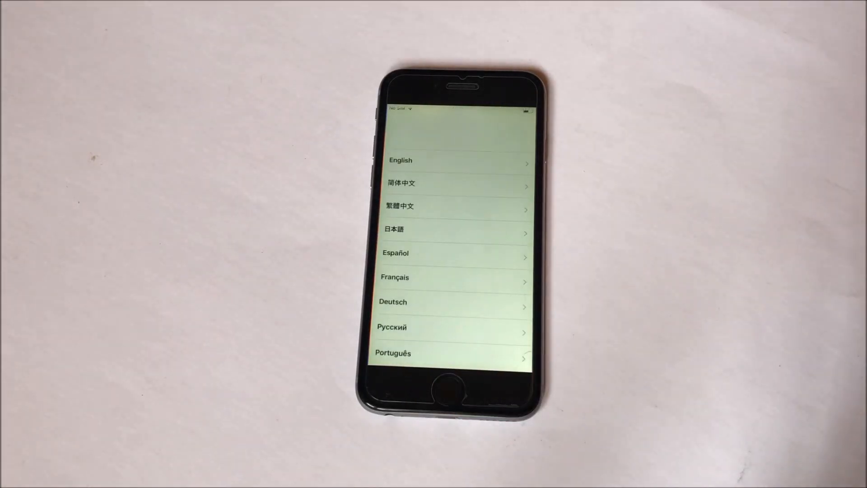
left_click(400, 160)
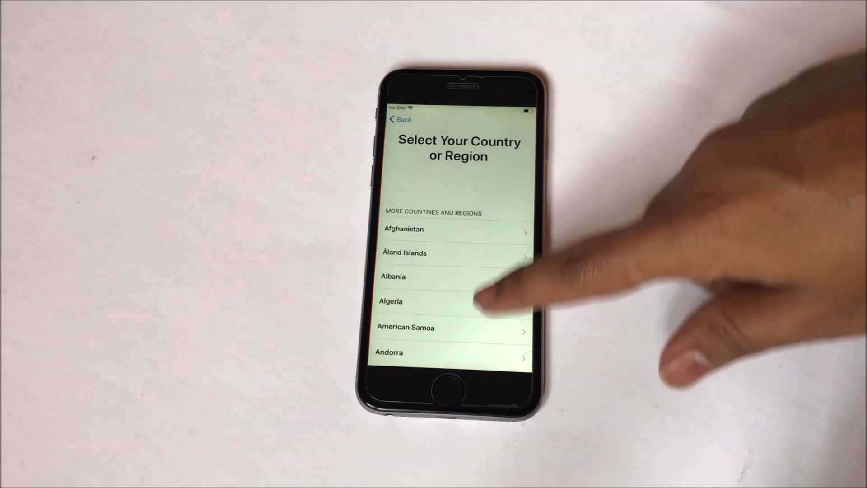
scroll("down", 3)
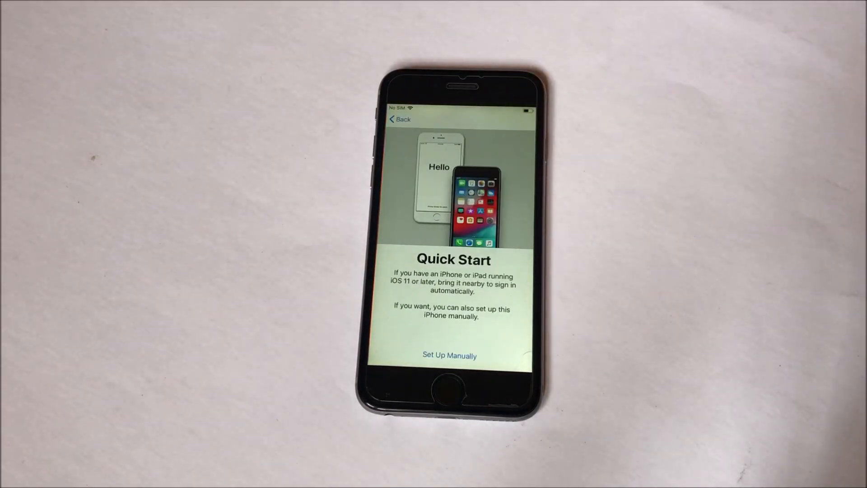
left_click(449, 354)
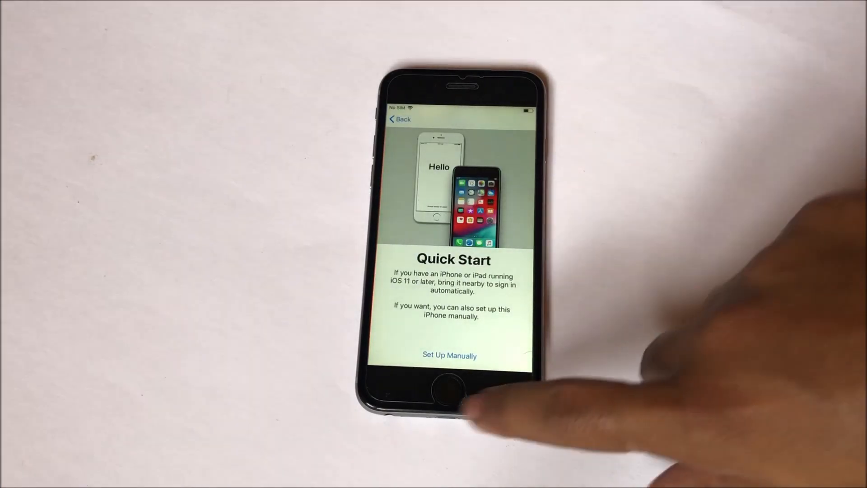
Return to Wi-Fi Settings so Activation Lock Help loads the iCloudDNSBypass menu page
left_click(449, 355)
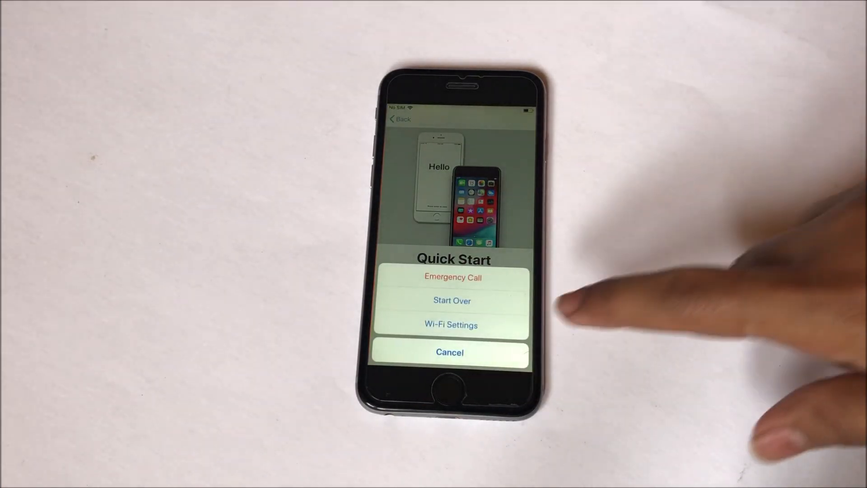
left_click(451, 324)
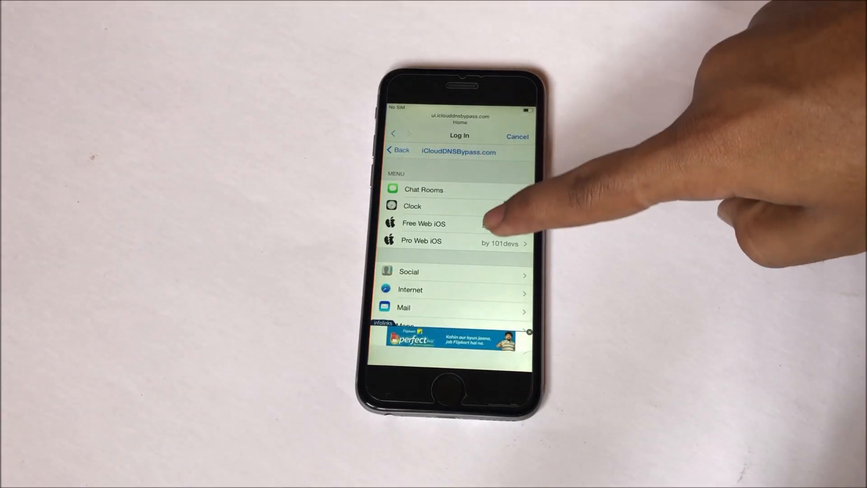
Launch Free Web iOS from the menu to show the mywebios.com home screen
left_click(447, 224)
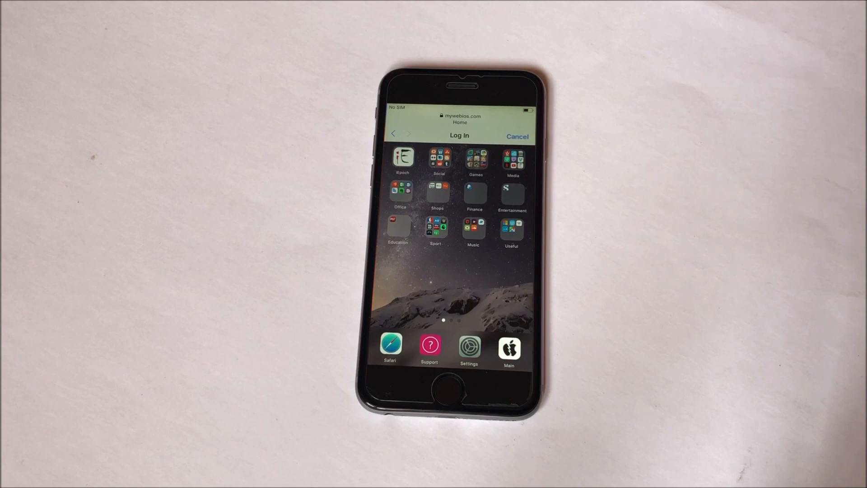
scroll("left", 3)
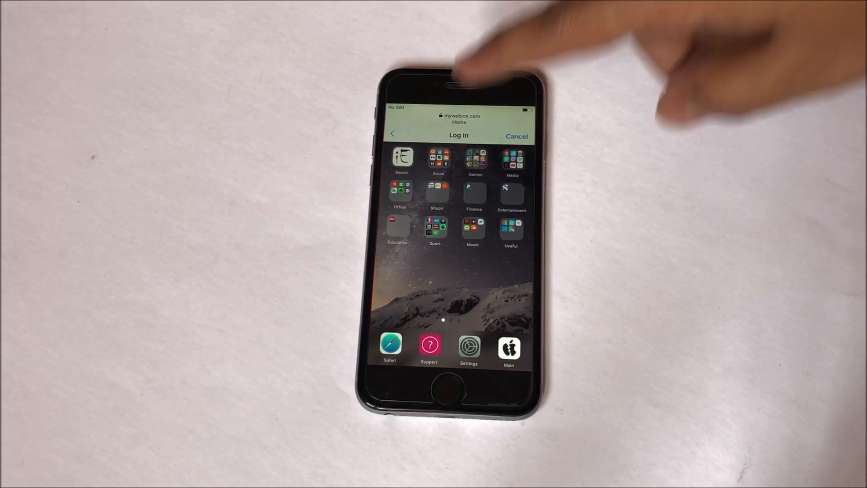
left_click(438, 161)
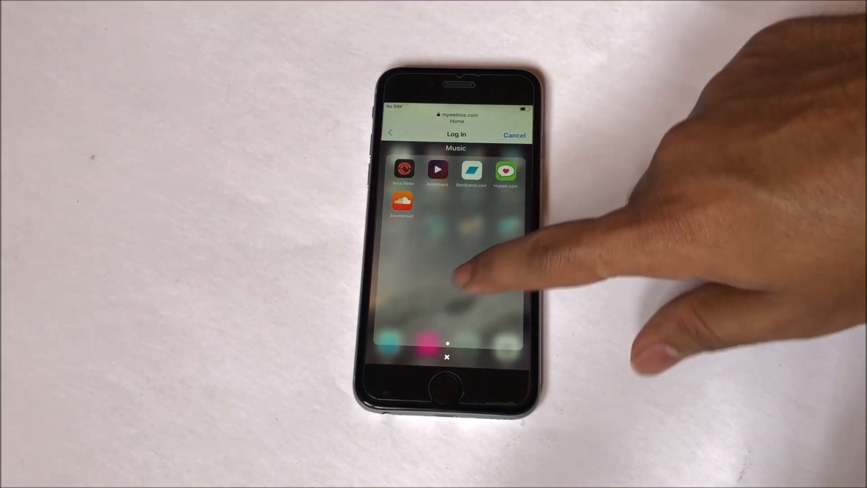
left_click(447, 357)
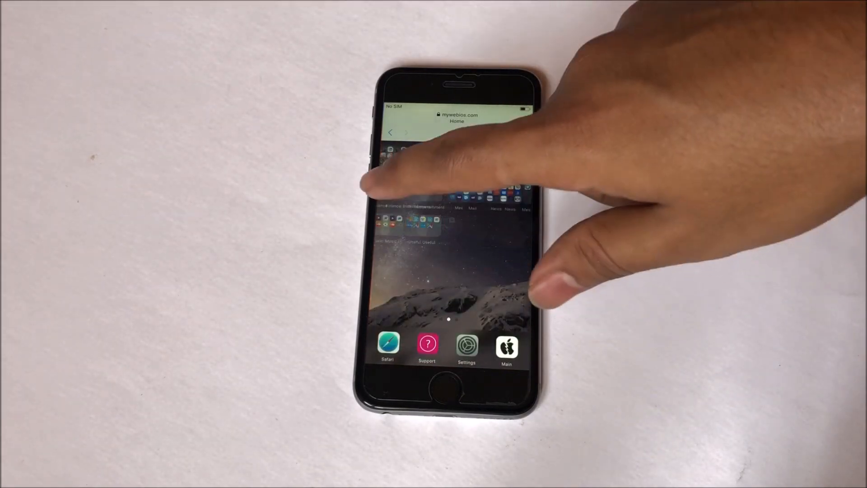